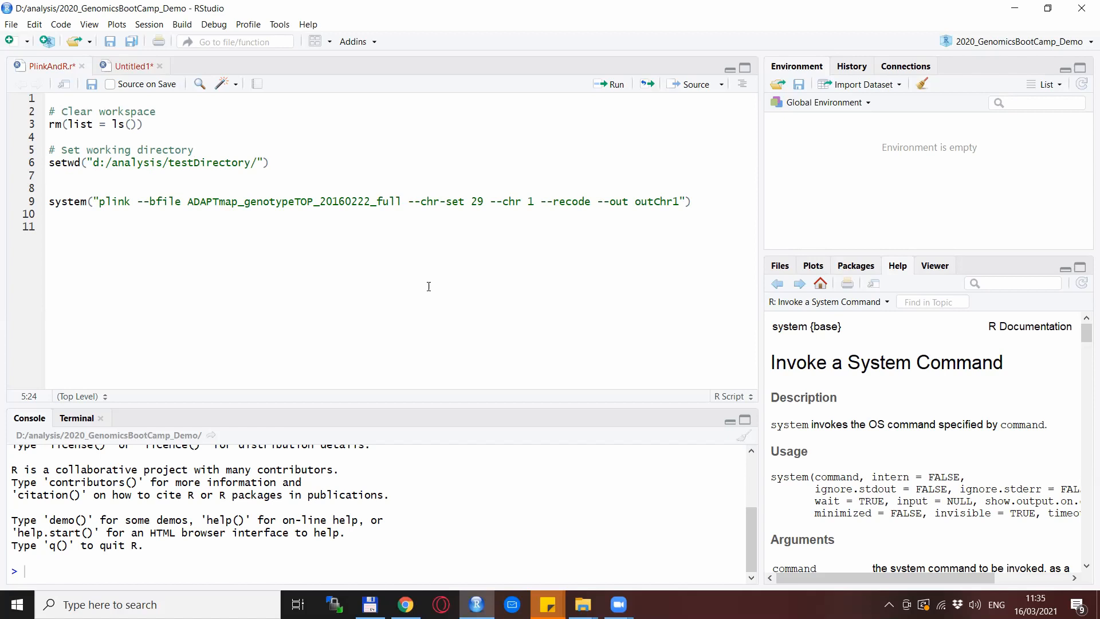
Step: Run the setup lines clearing the workspace with rm(list = ls()) and setting the working directory
{"action": "left_click", "coordinate": [195, 150]}
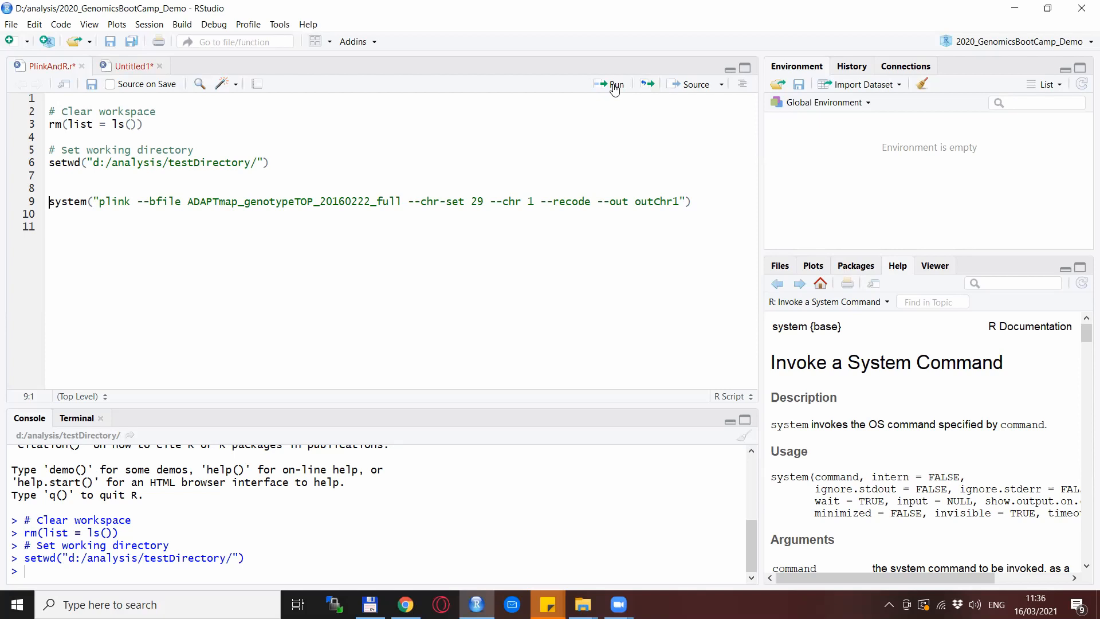
Step: Run line 9's system("plink ...") chromosome 1 recode call in the console
{"action": "left_click", "coordinate": [613, 85]}
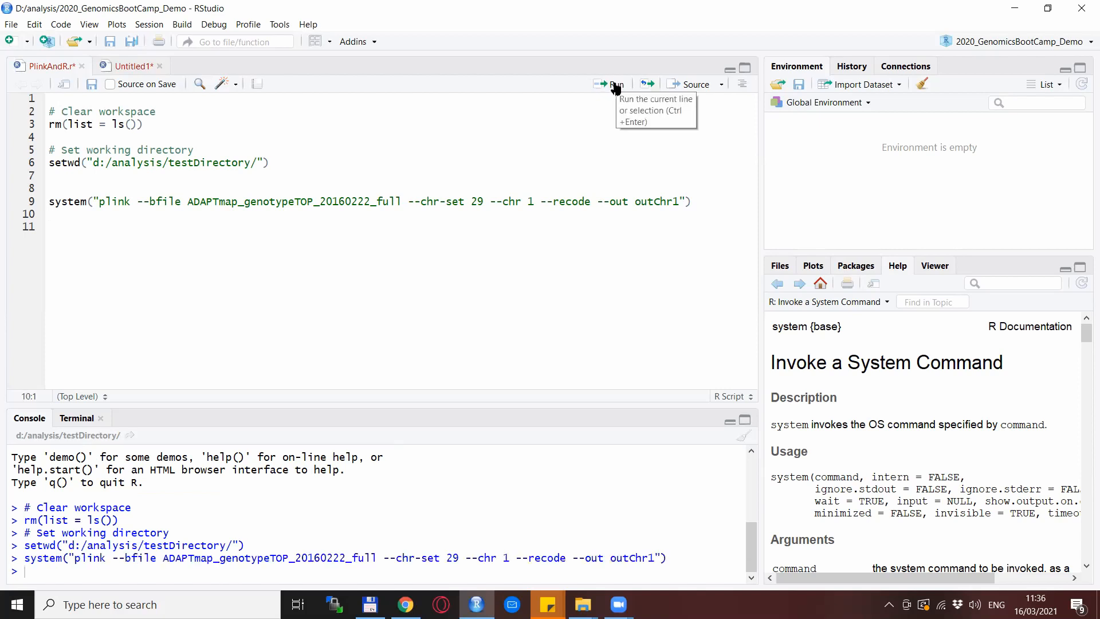
{"action": "mouse_move", "coordinate": [335, 218]}
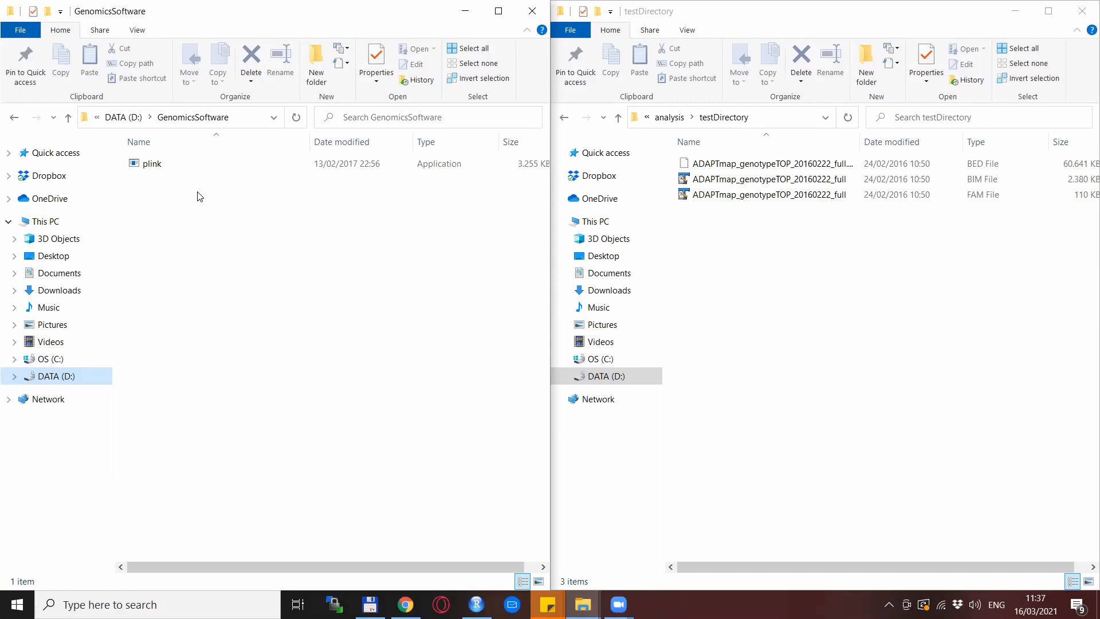
{"action": "mouse_move", "coordinate": [187, 203]}
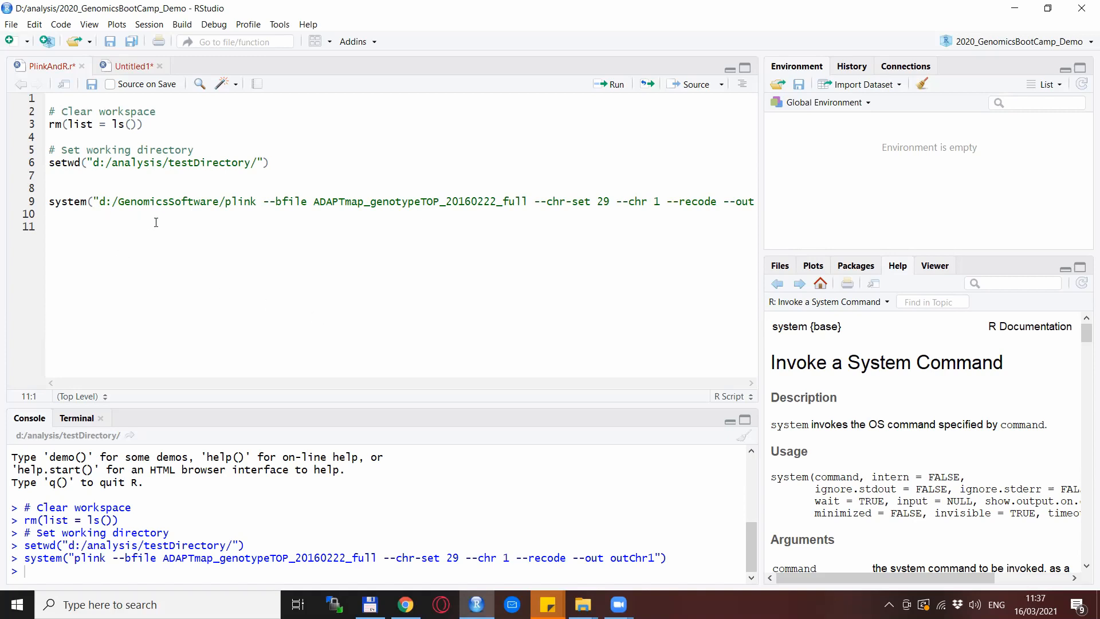
{"action": "mouse_move", "coordinate": [194, 217]}
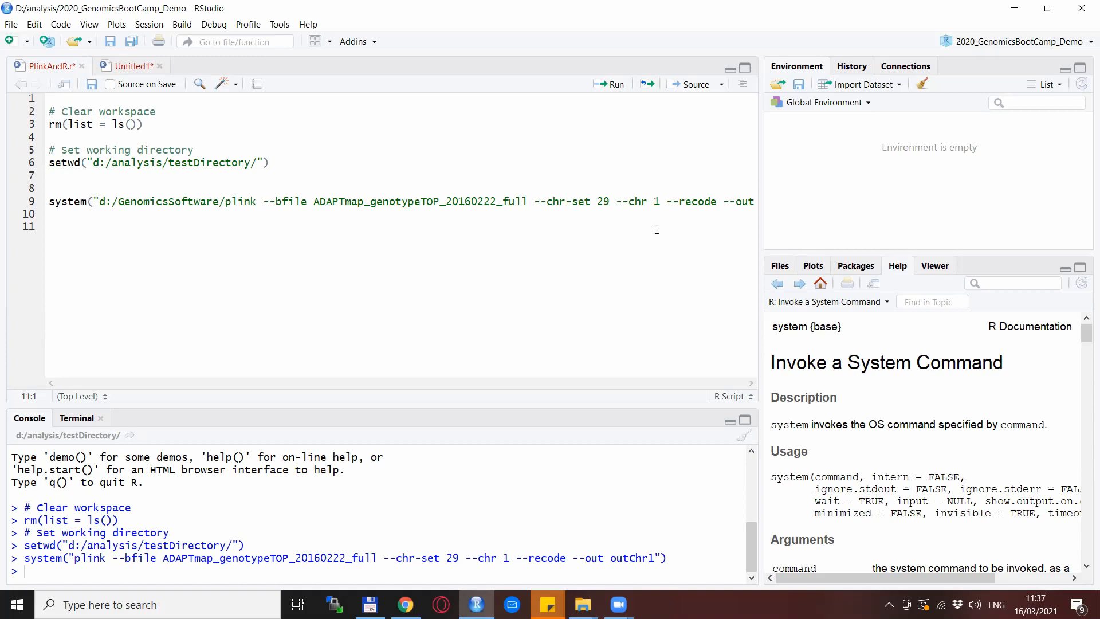
{"action": "mouse_move", "coordinate": [601, 257]}
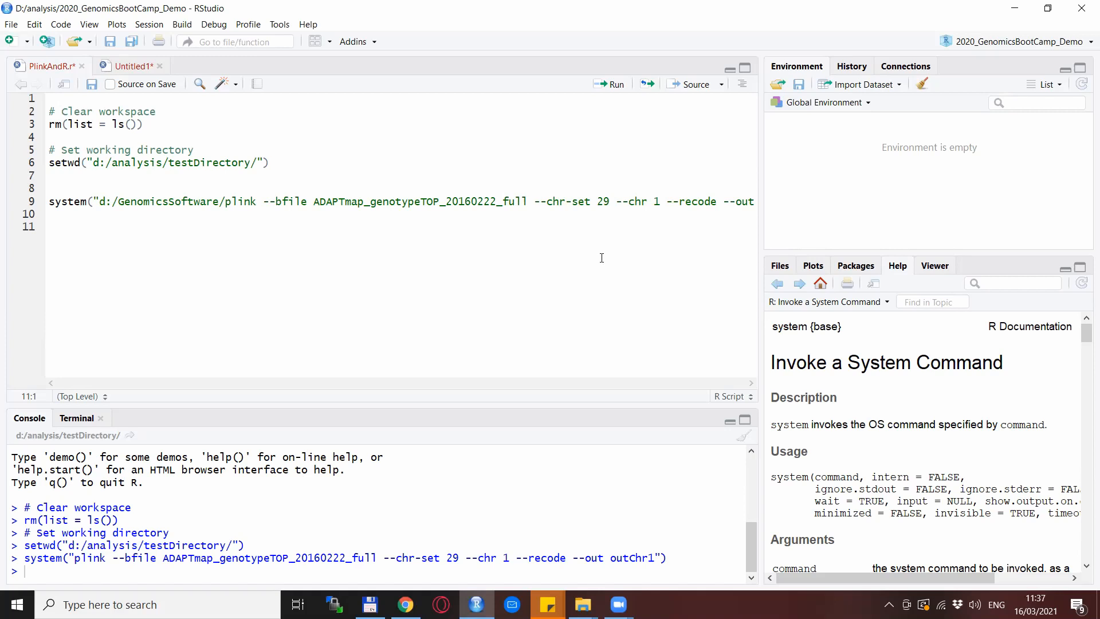
{"action": "mouse_move", "coordinate": [184, 246]}
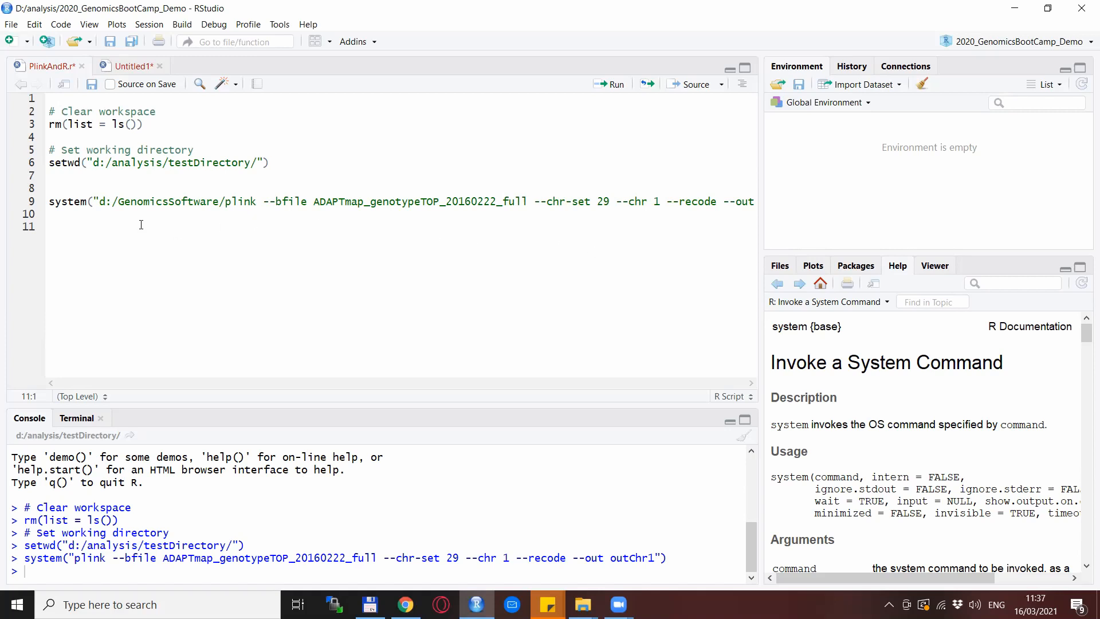
Step: Prefix plink on line 9 with d:/GenomicsSoftware/ and run it
{"action": "left_click", "coordinate": [53, 226]}
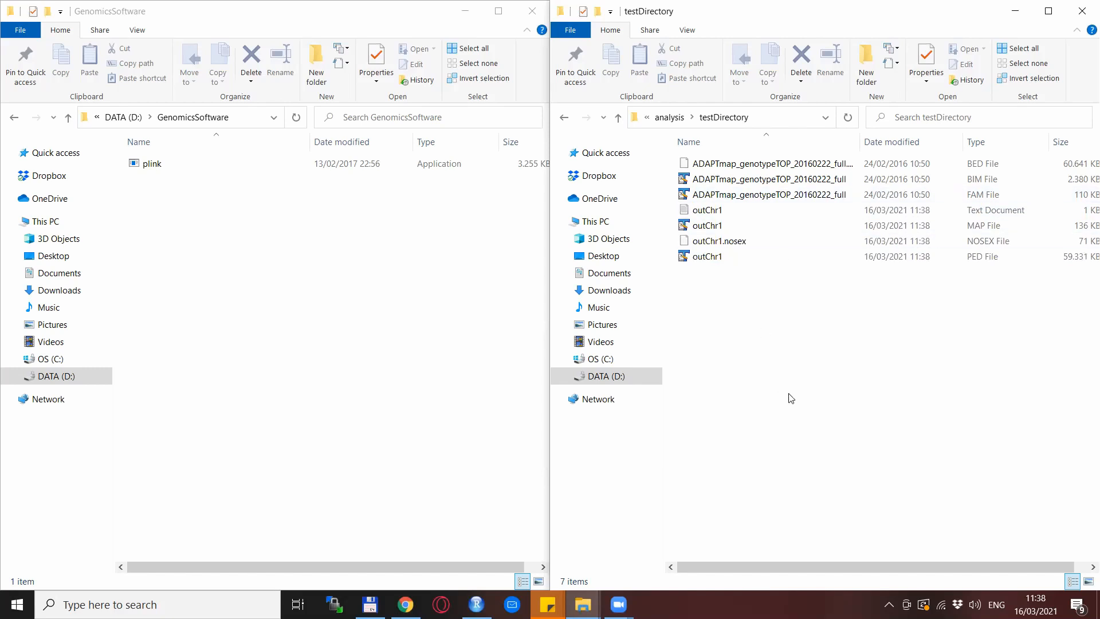
Step: View testDirectory listing the outChr1 .log, .map, .nosex and .ped files
{"action": "left_click", "coordinate": [765, 179]}
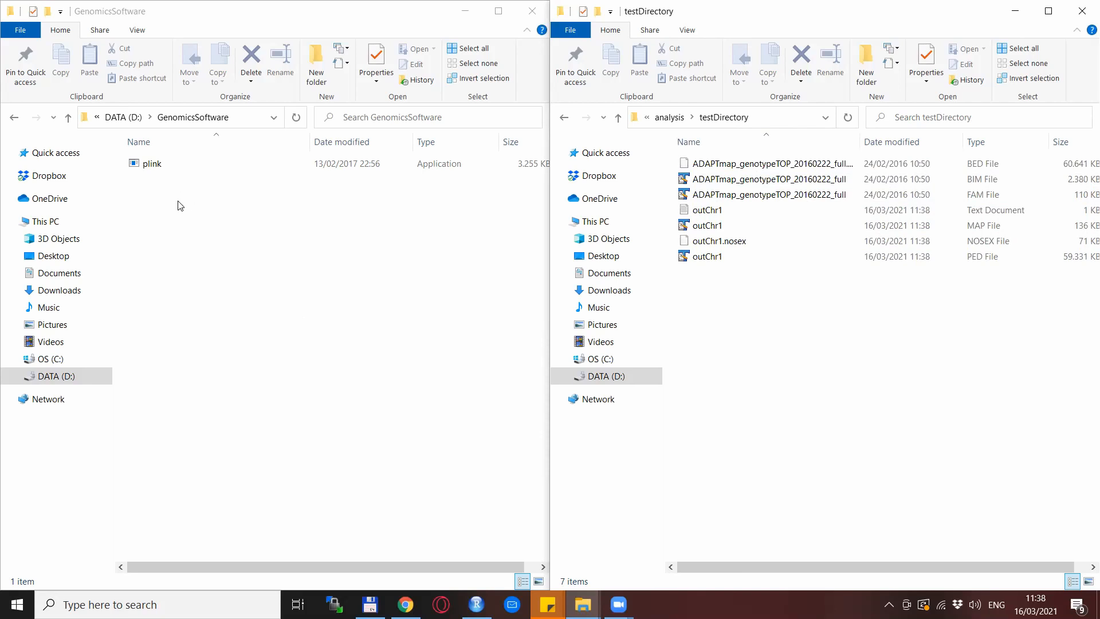
{"action": "mouse_move", "coordinate": [214, 247]}
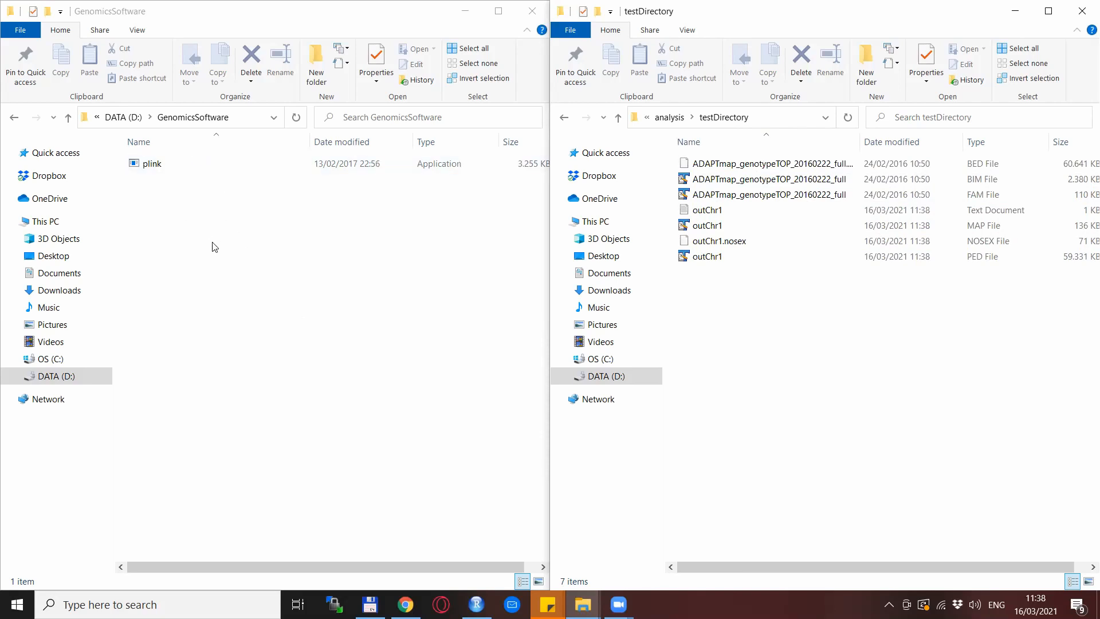
{"action": "mouse_move", "coordinate": [213, 252]}
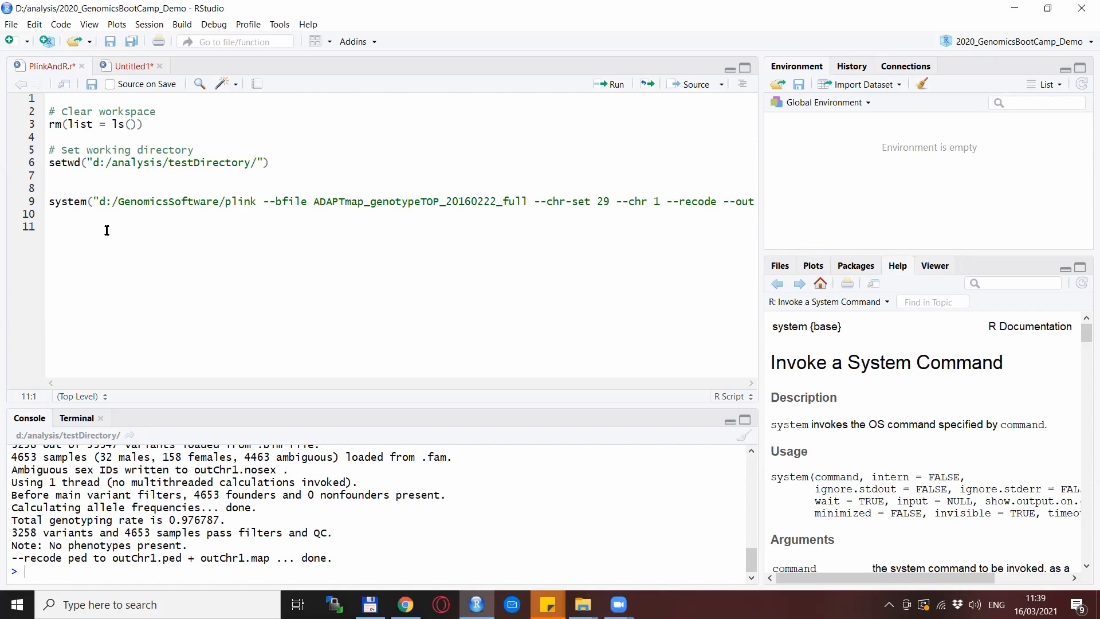
{"action": "mouse_move", "coordinate": [162, 235]}
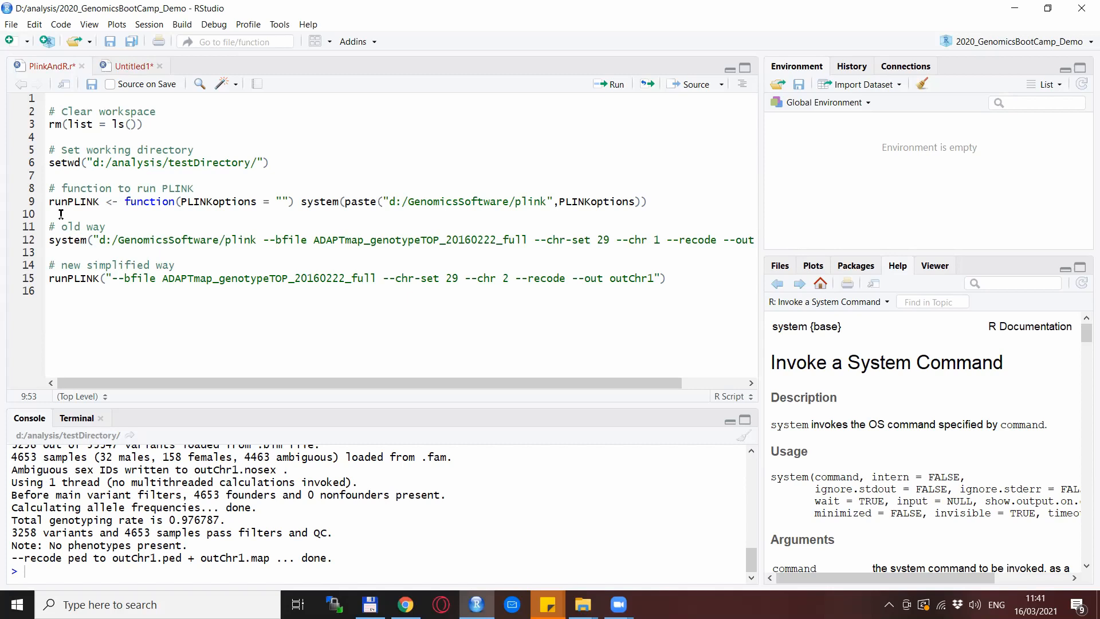
{"action": "mouse_move", "coordinate": [69, 223]}
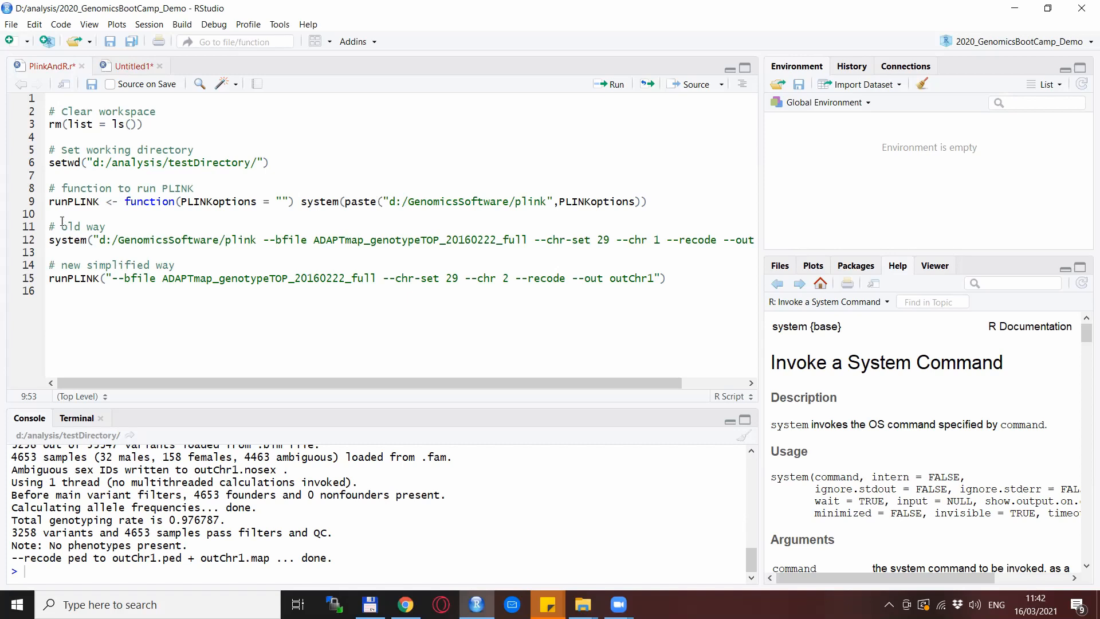
Step: Add the runPLINK function, an '# old way' comment and a runPLINK chromosome 2 call
{"action": "left_click", "coordinate": [377, 201]}
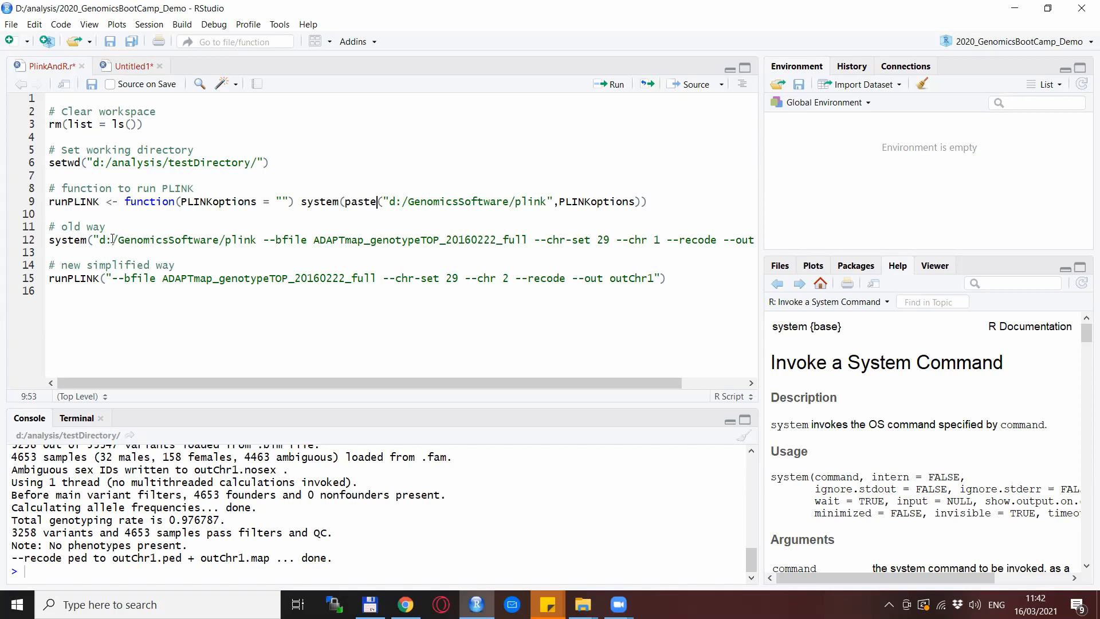
{"action": "mouse_move", "coordinate": [119, 222]}
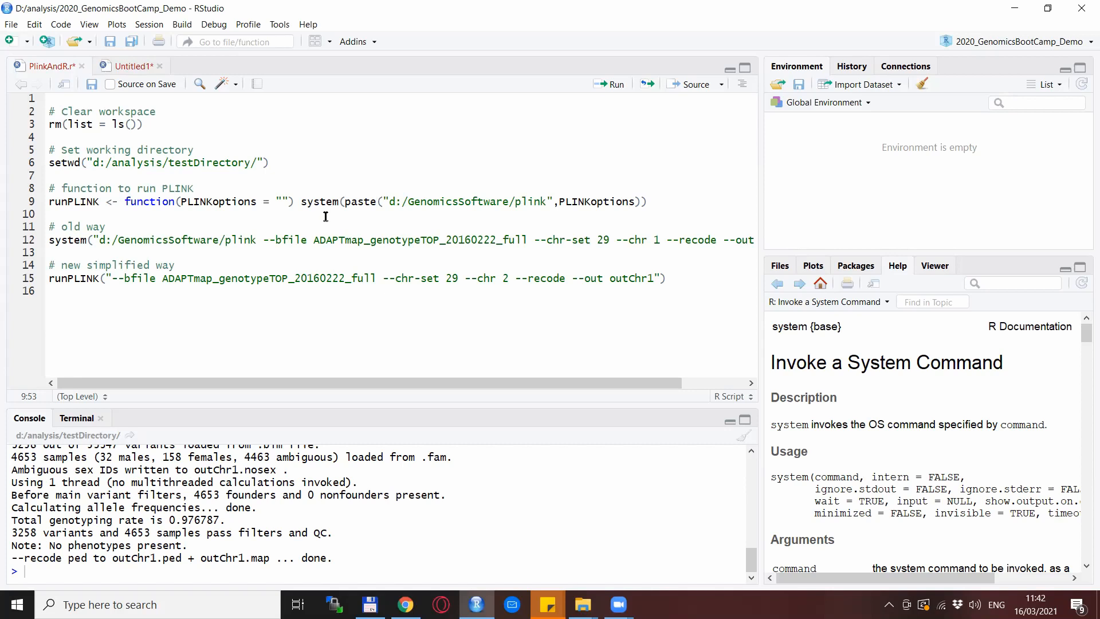
{"action": "mouse_move", "coordinate": [425, 222]}
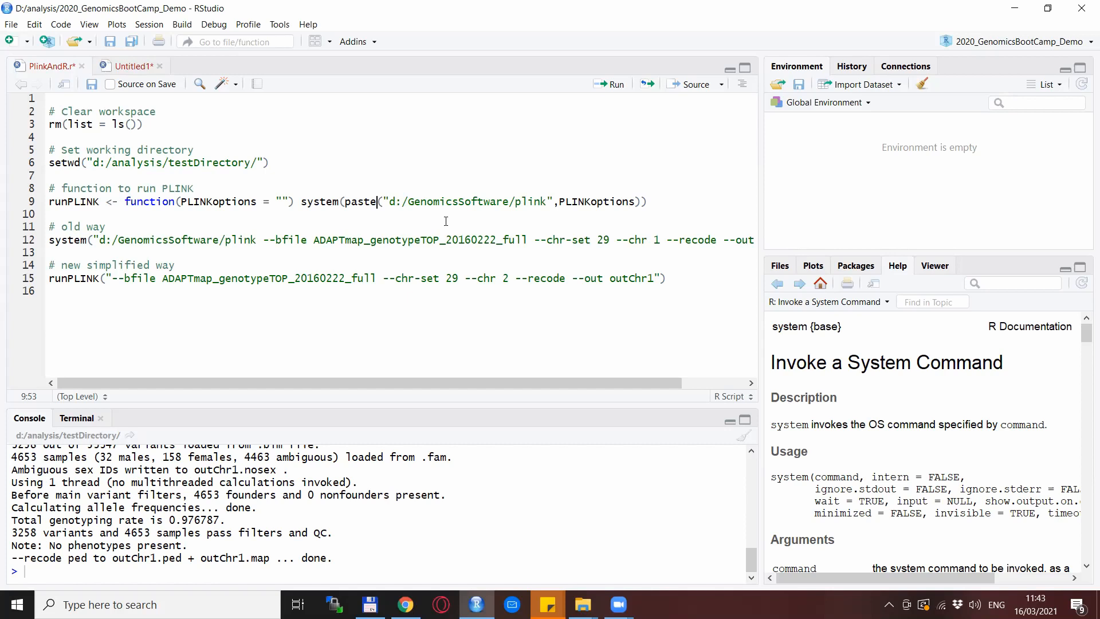
{"action": "mouse_move", "coordinate": [568, 214]}
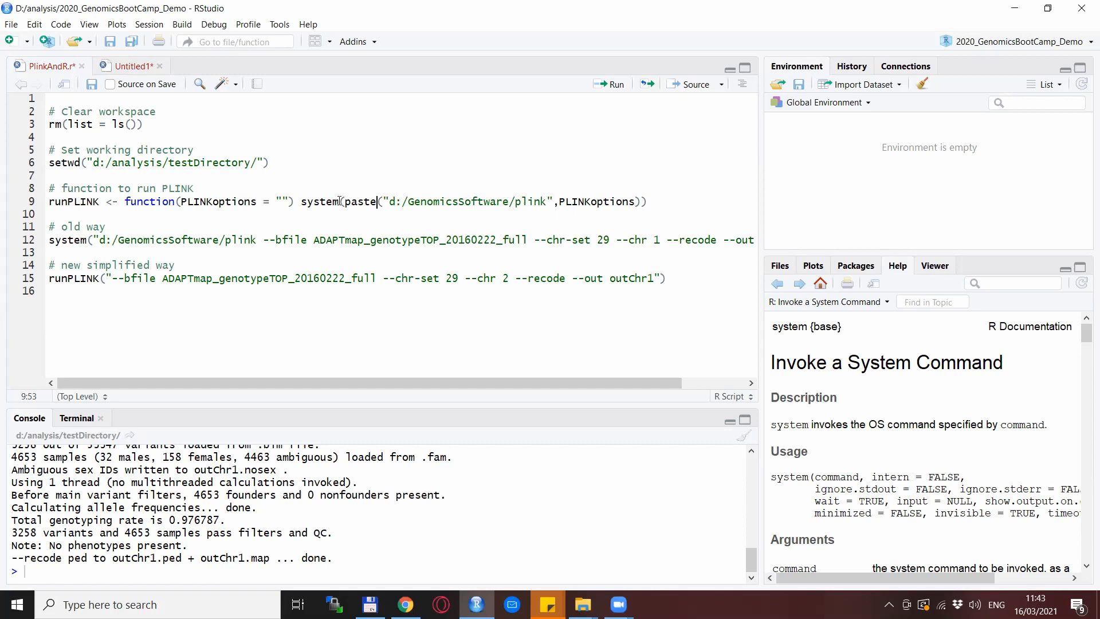
Step: Run the runPLINK definition and type a bare runPLINK() call on line 11
{"action": "left_click", "coordinate": [609, 84]}
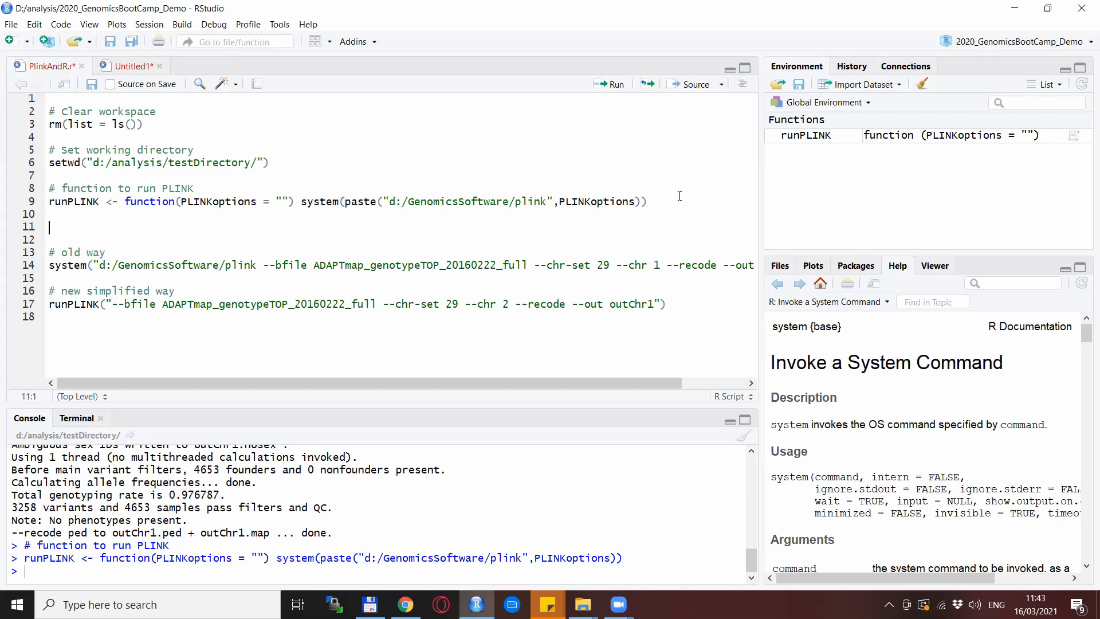
{"action": "type", "text": "run"}
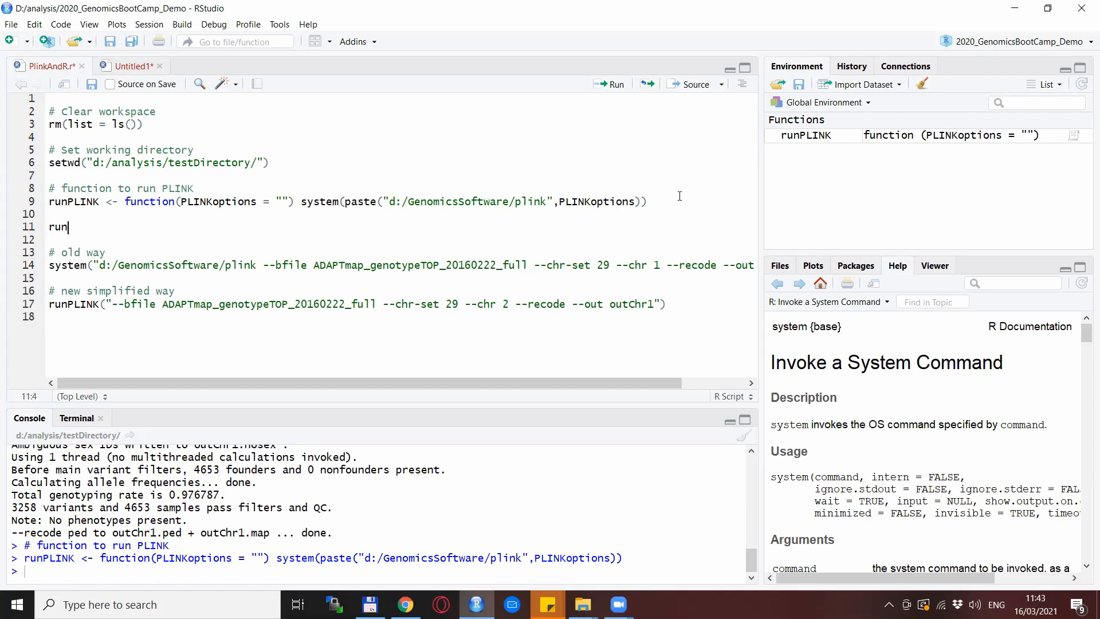
{"action": "type", "text": "PLINK"}
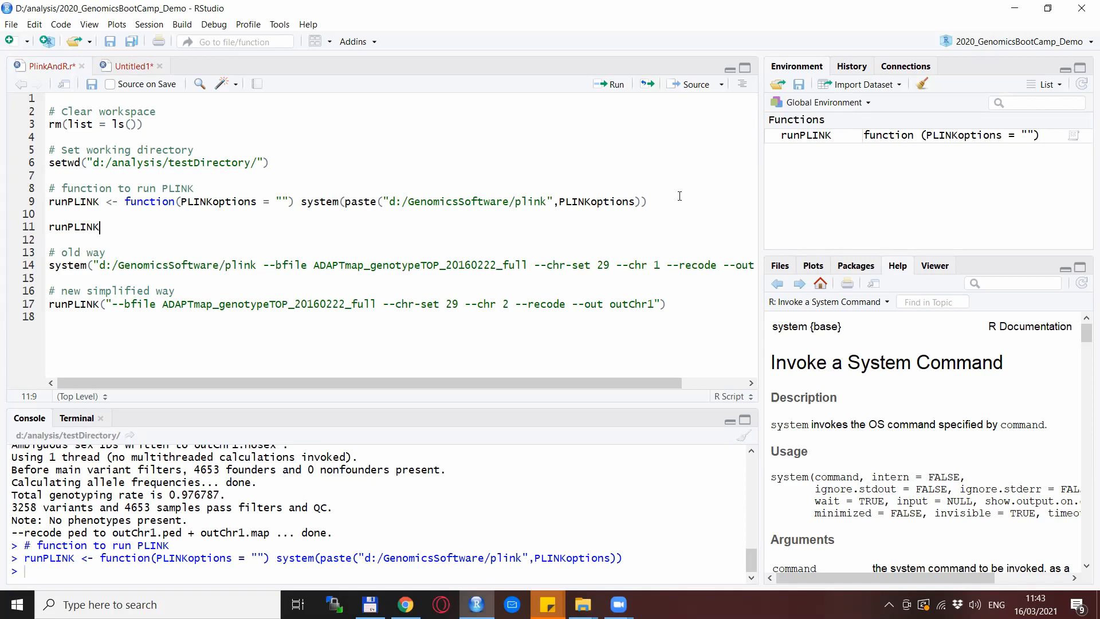
{"action": "type", "text": "()"}
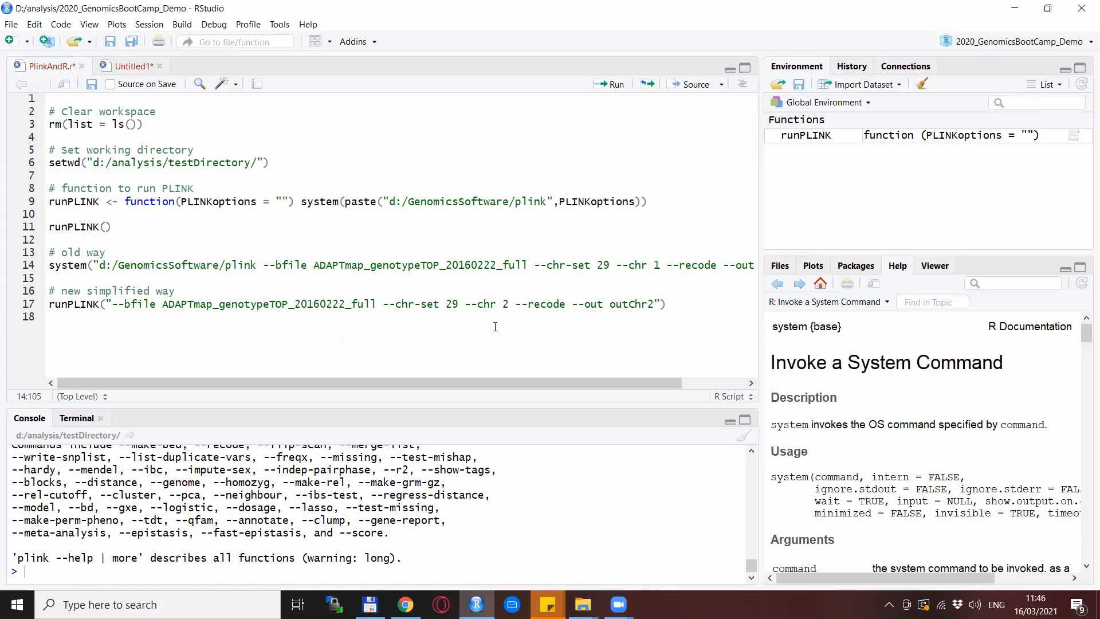
{"action": "mouse_move", "coordinate": [633, 317]}
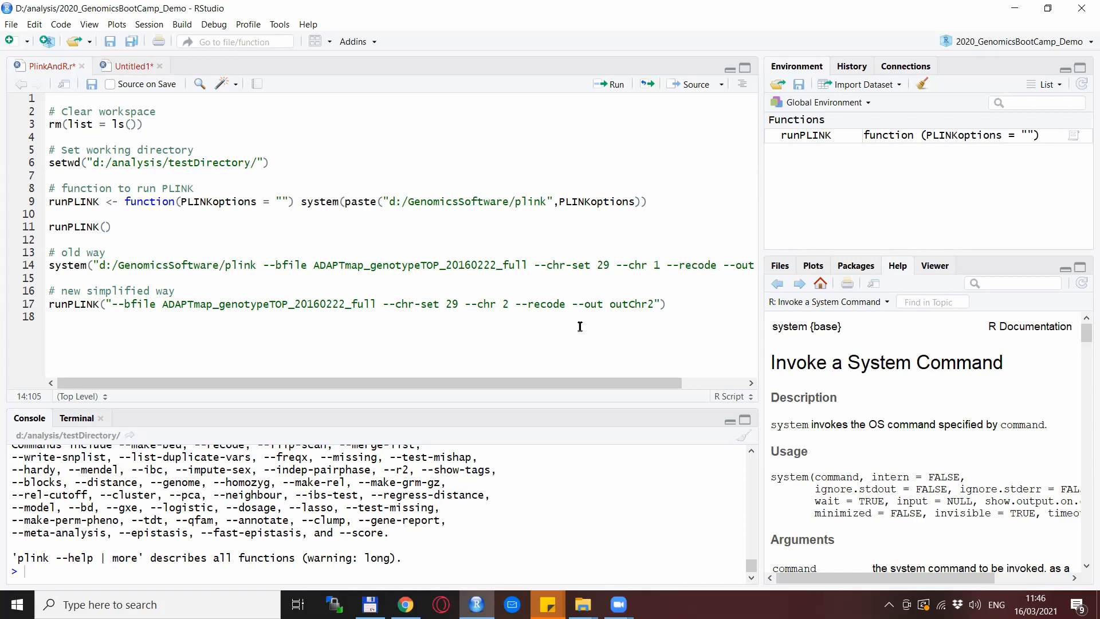
{"action": "mouse_move", "coordinate": [557, 304]}
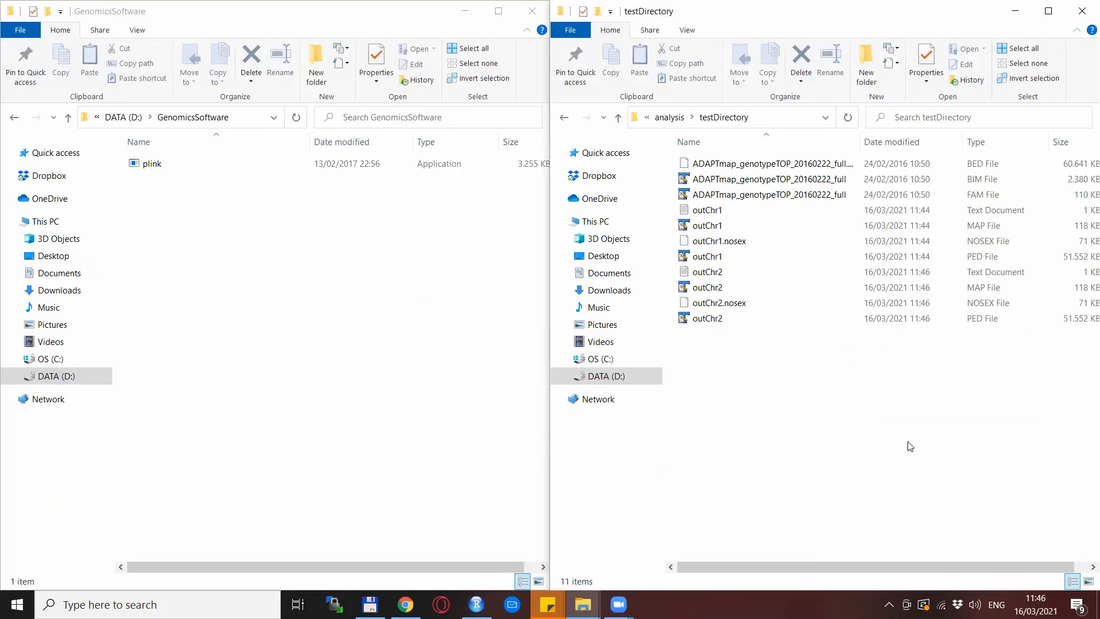
Step: Check testDirectory for the outChr2 .log, .map, .nosex and .ped files beside outChr1
{"action": "left_click", "coordinate": [706, 318]}
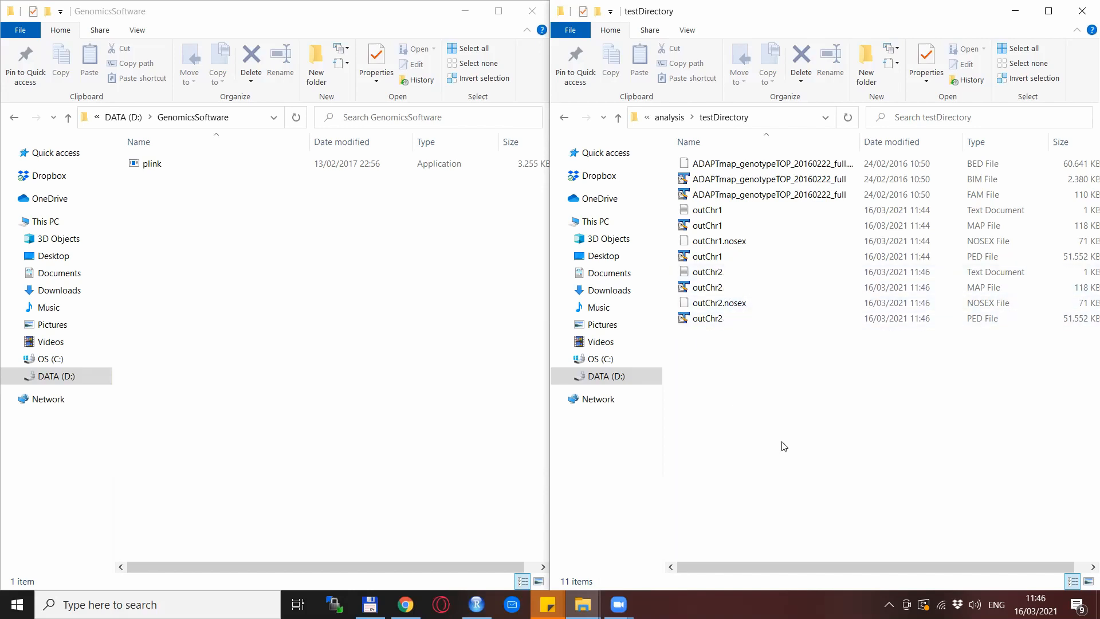
{"action": "mouse_move", "coordinate": [810, 379]}
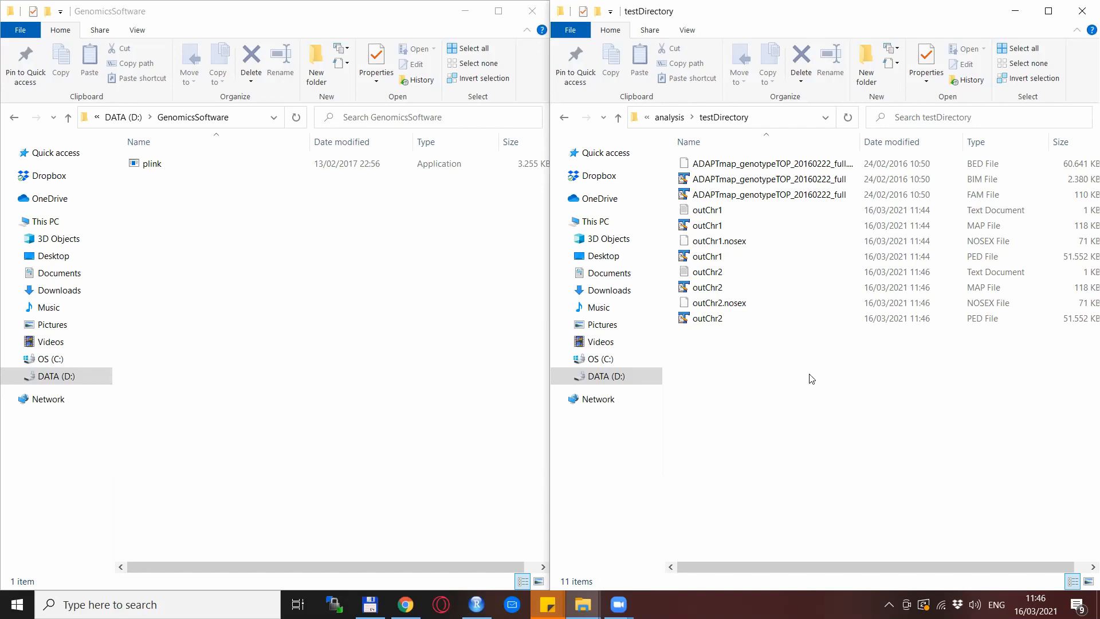
{"action": "mouse_move", "coordinate": [802, 416]}
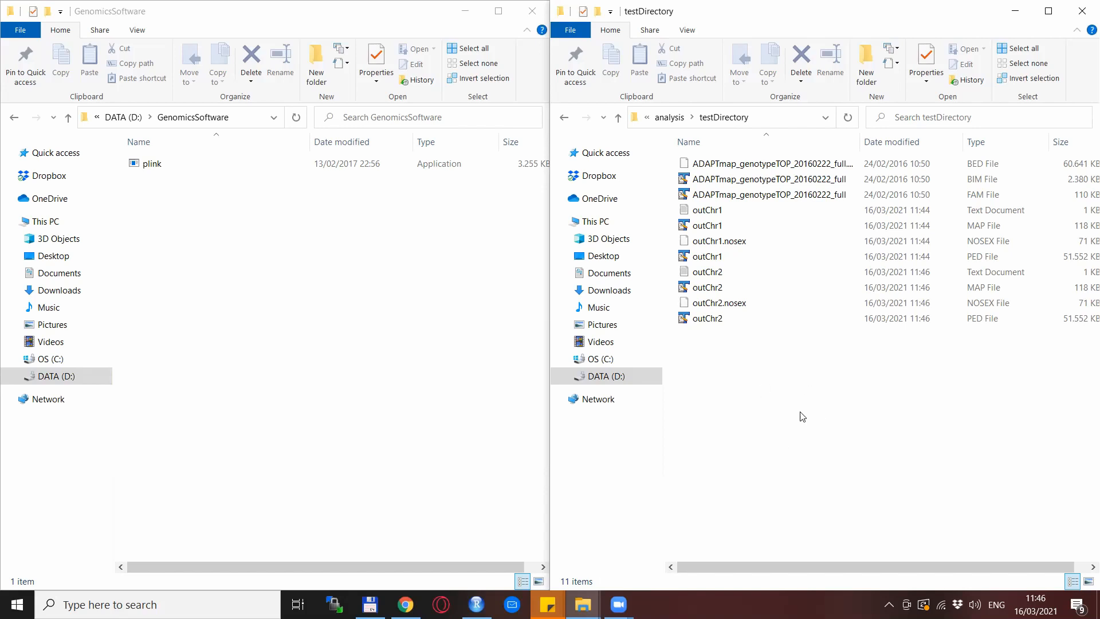
{"action": "mouse_move", "coordinate": [781, 417]}
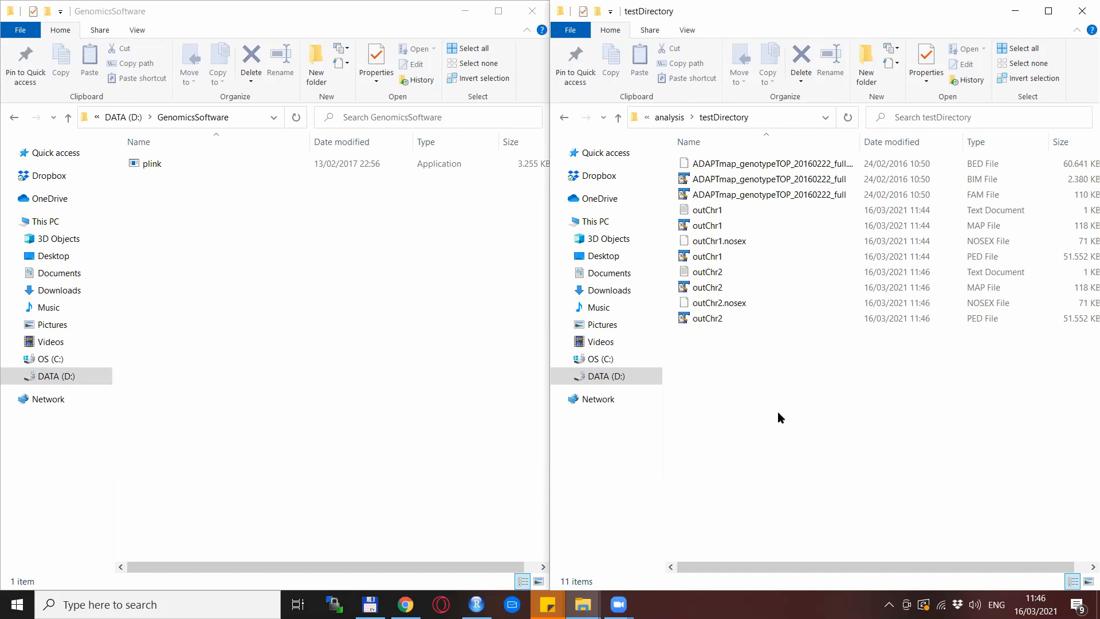